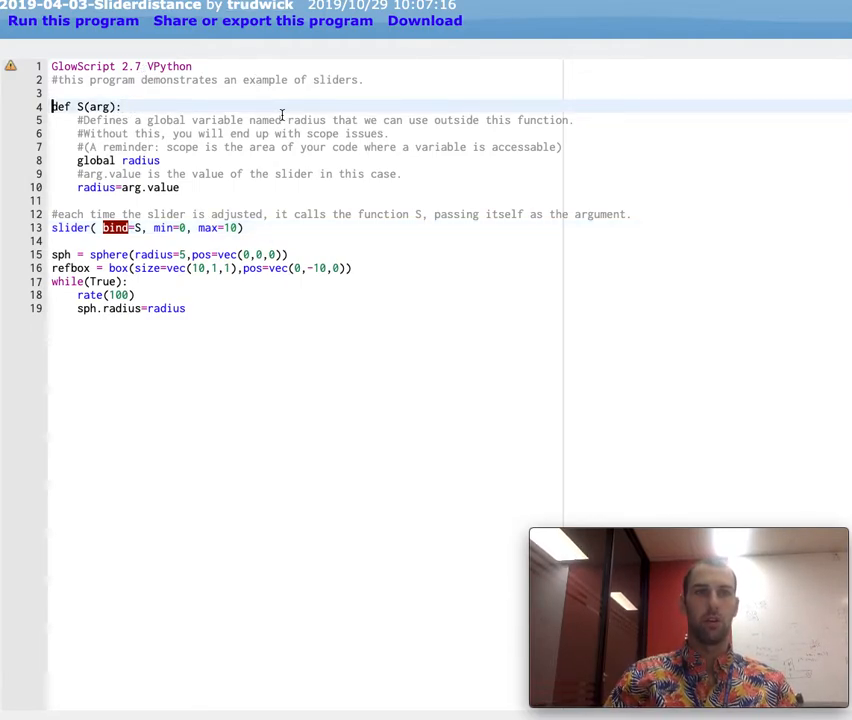
Step: Edit the radius assignment line to use the slider value and save the program
drag(56, 108, 78, 200)
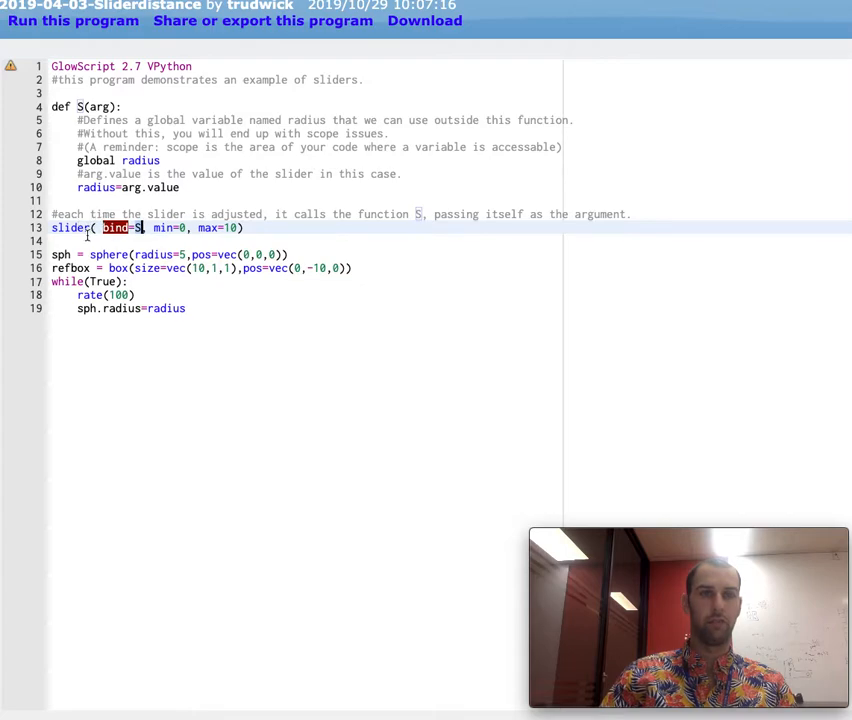
click(244, 228)
text(m)
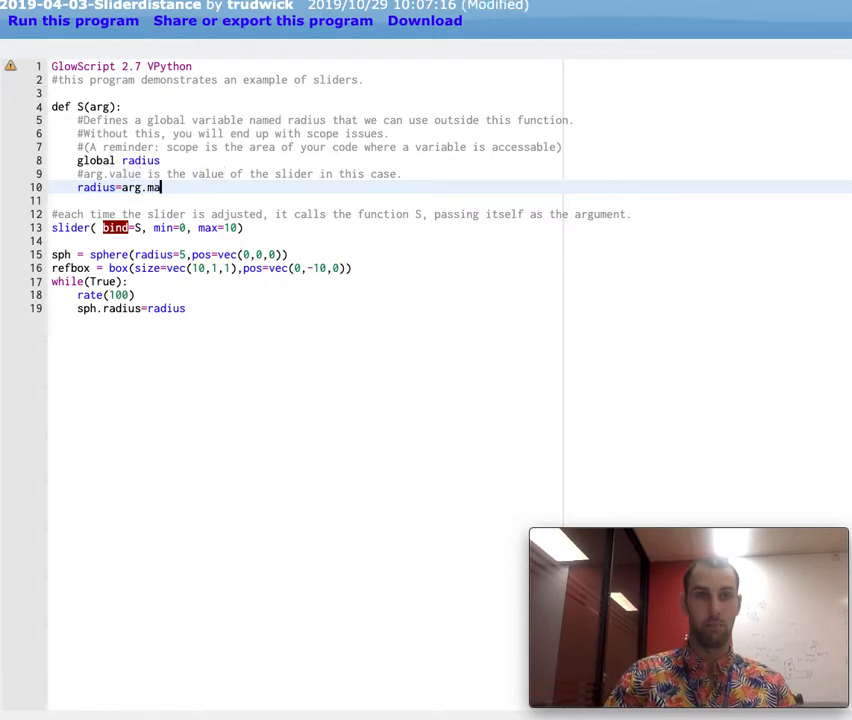
text(x)
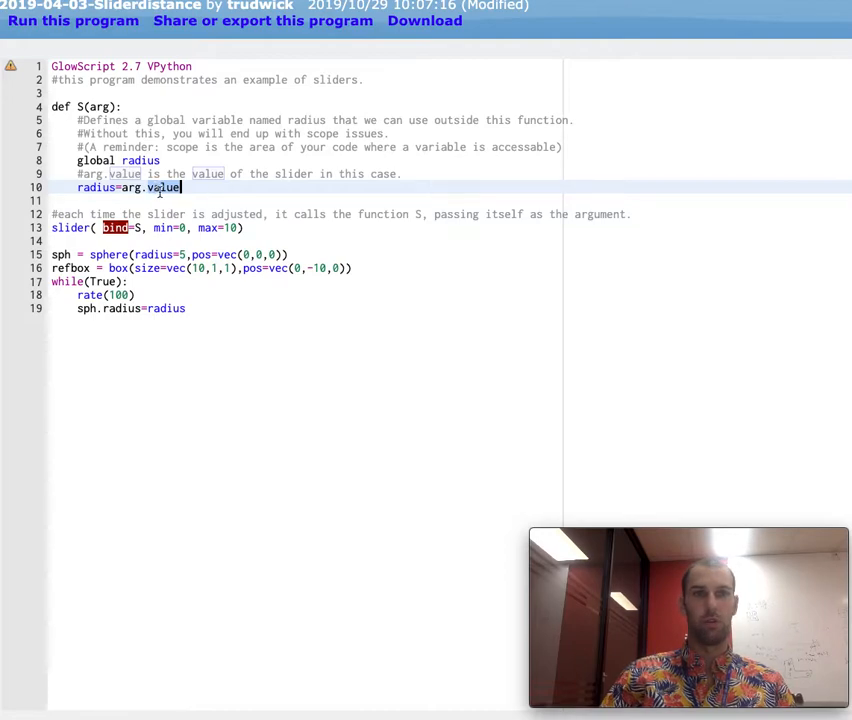
key(ctrl+s)
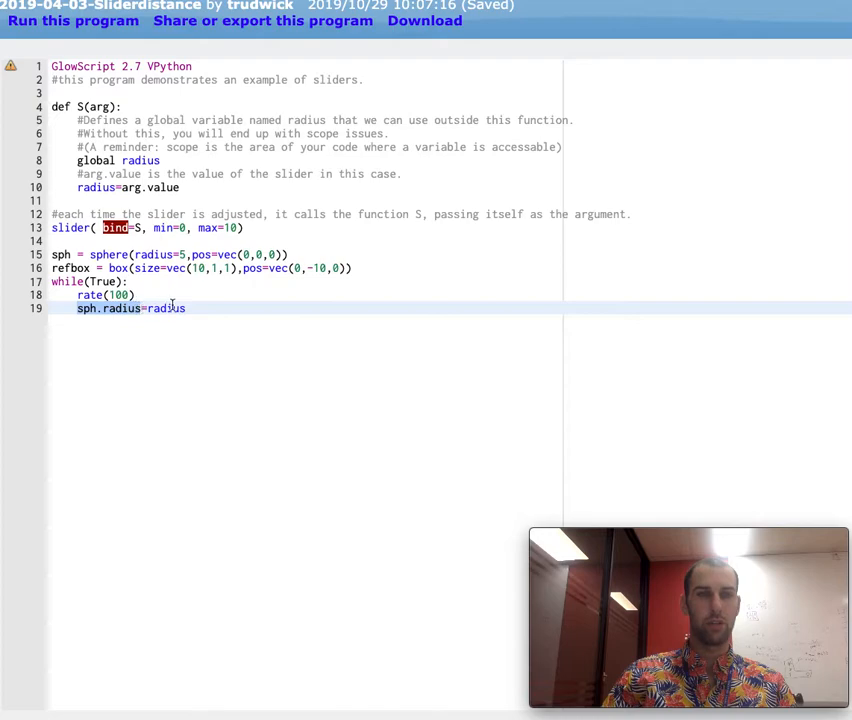
click(240, 308)
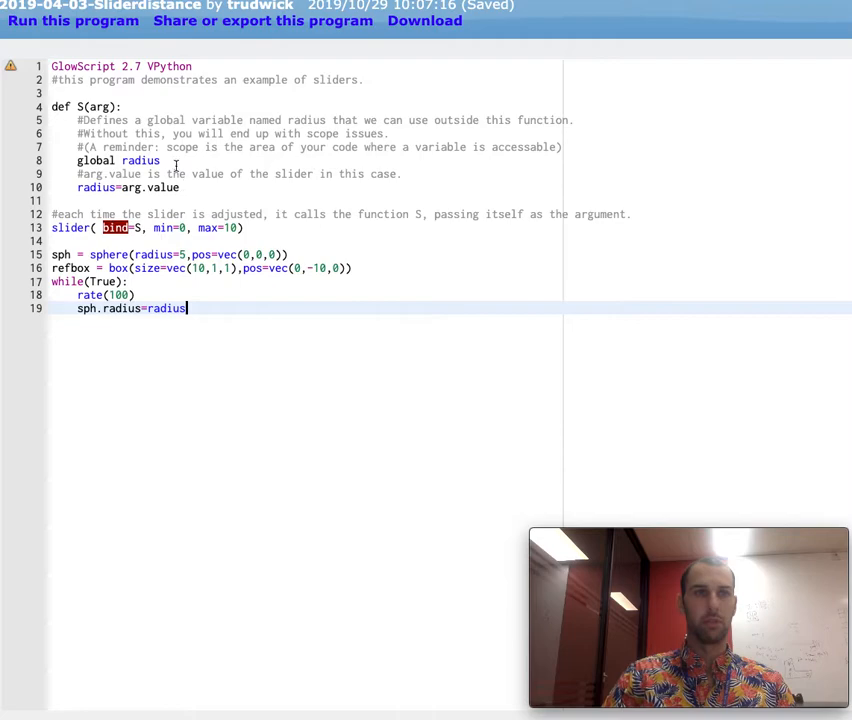
Step: Run the program and slide the sphere down to nothing, then back to a small size
click(72, 20)
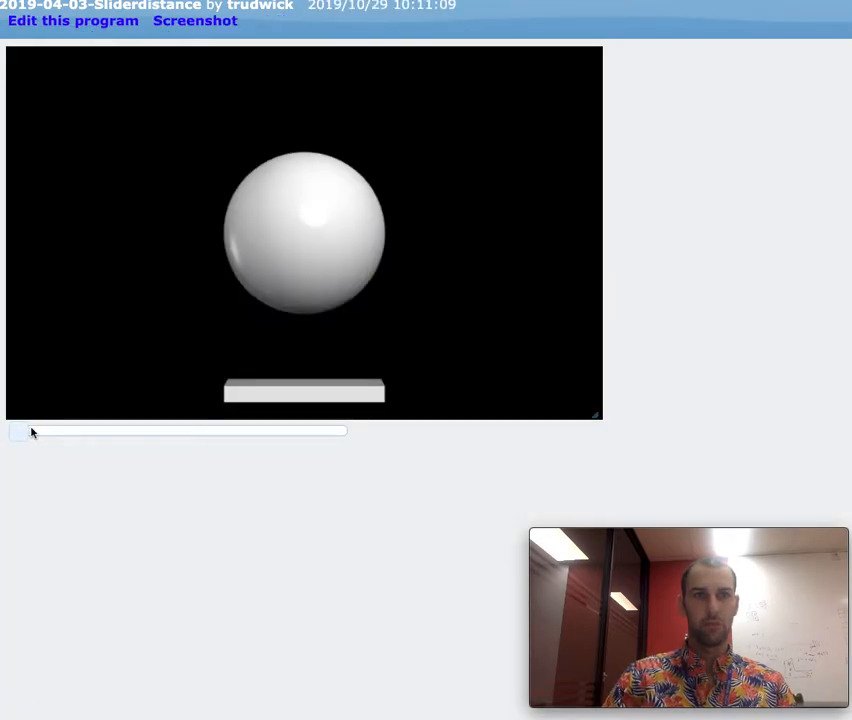
click(18, 432)
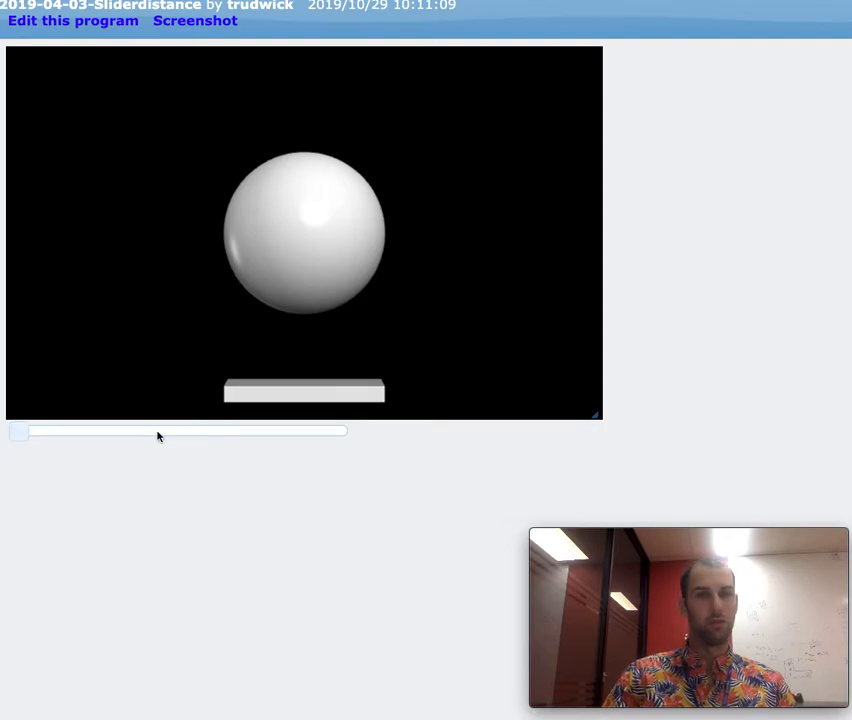
drag(18, 432, 118, 432)
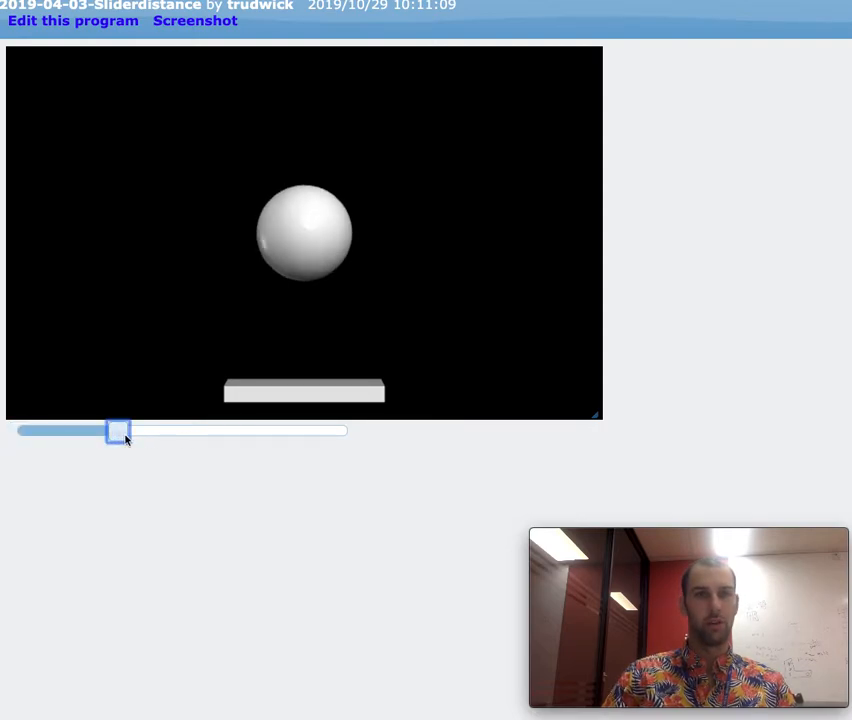
drag(118, 432, 20, 432)
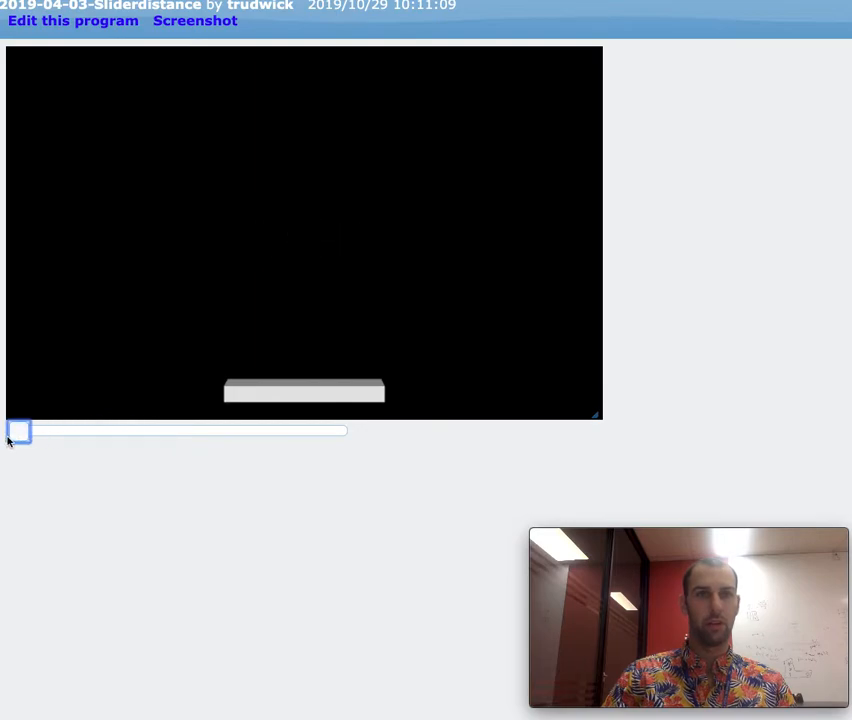
mouse_move(230, 284)
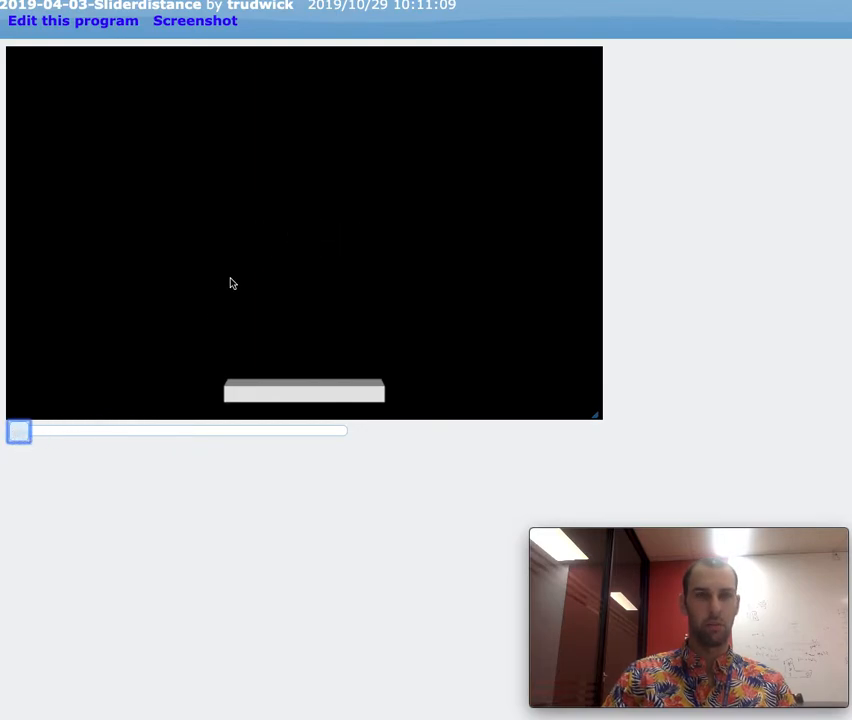
mouse_move(44, 412)
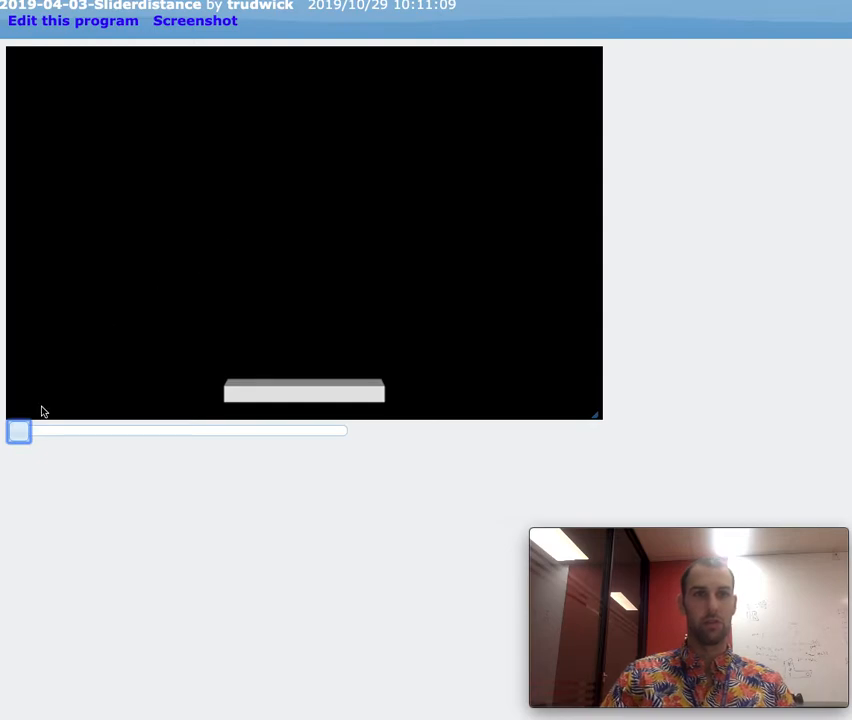
drag(18, 430, 110, 430)
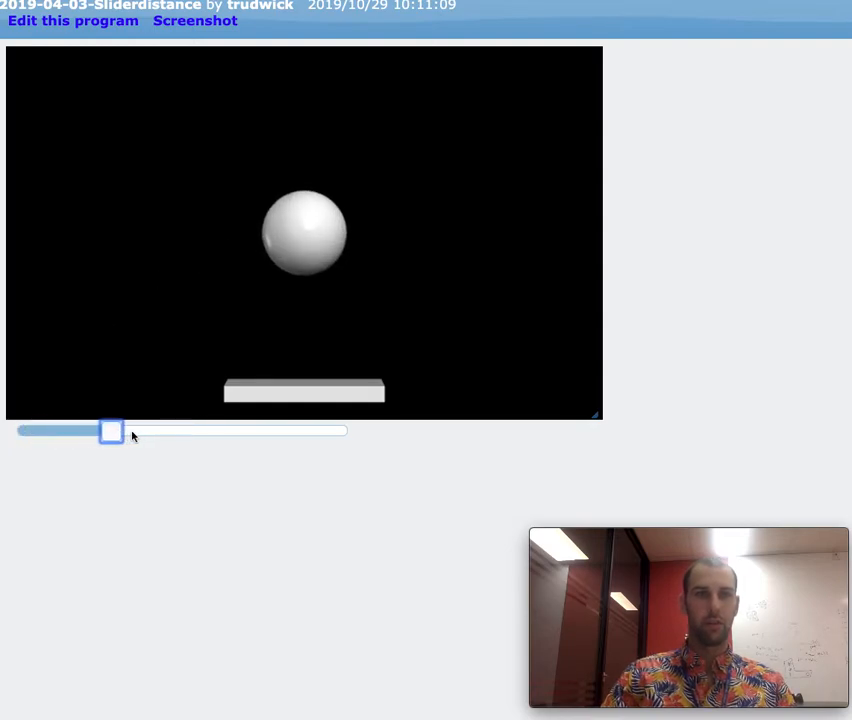
Step: Slide the sphere up to its maximum size covering the box, then back to medium
drag(112, 432, 288, 432)
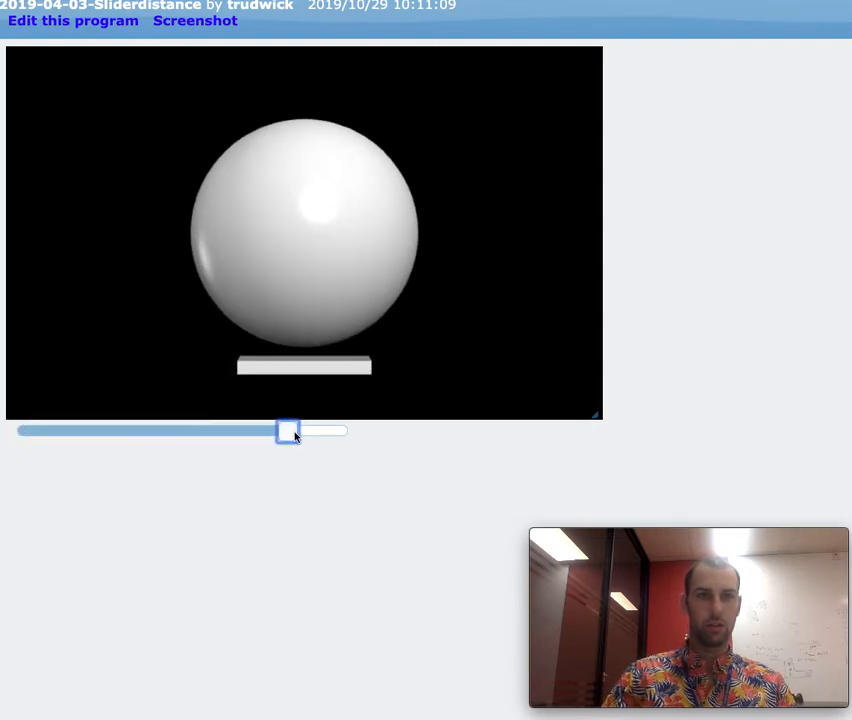
drag(288, 430, 348, 432)
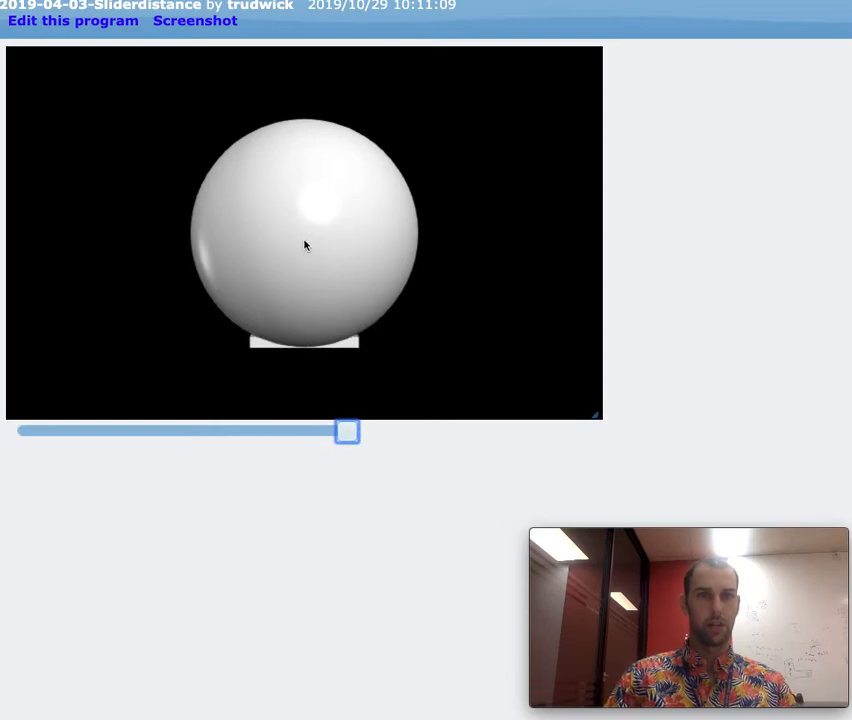
mouse_move(290, 358)
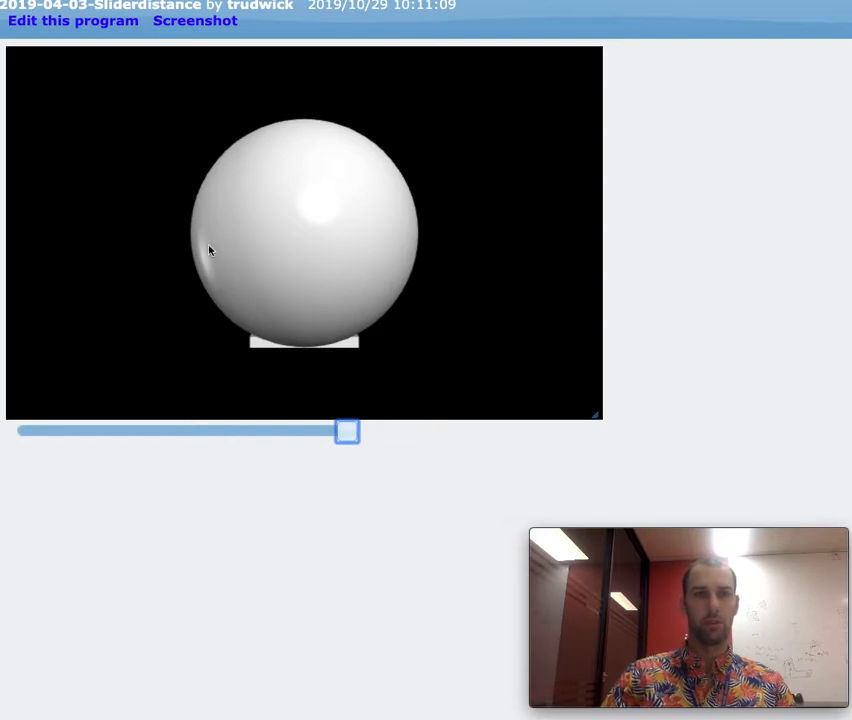
mouse_move(140, 244)
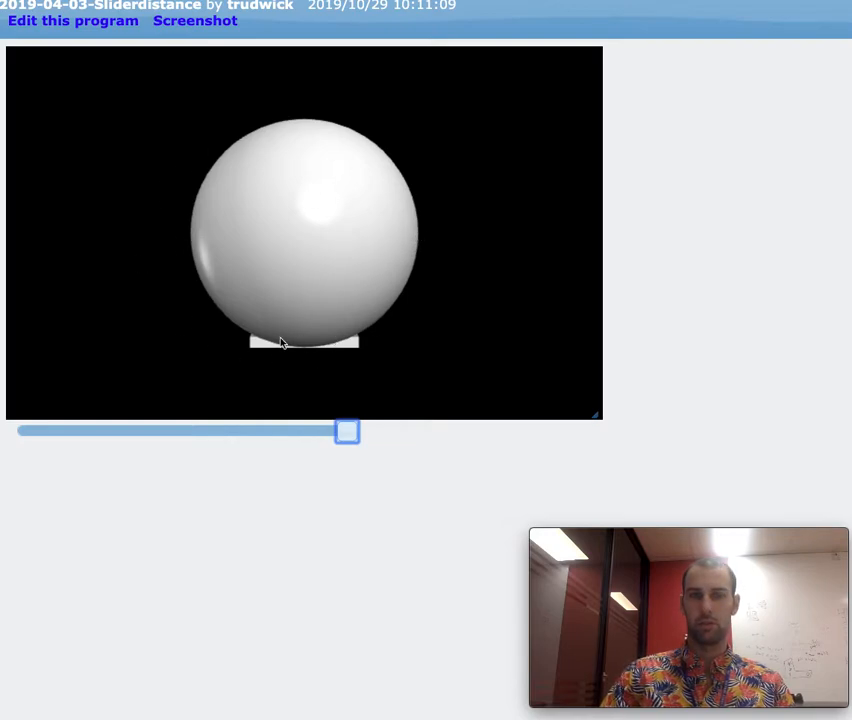
drag(348, 430, 264, 430)
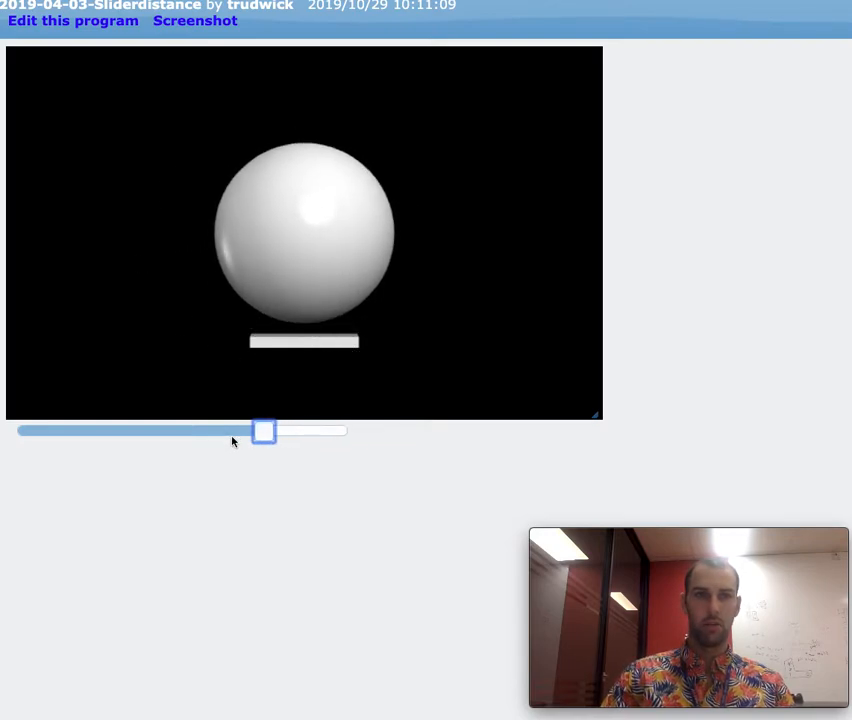
drag(264, 432, 186, 432)
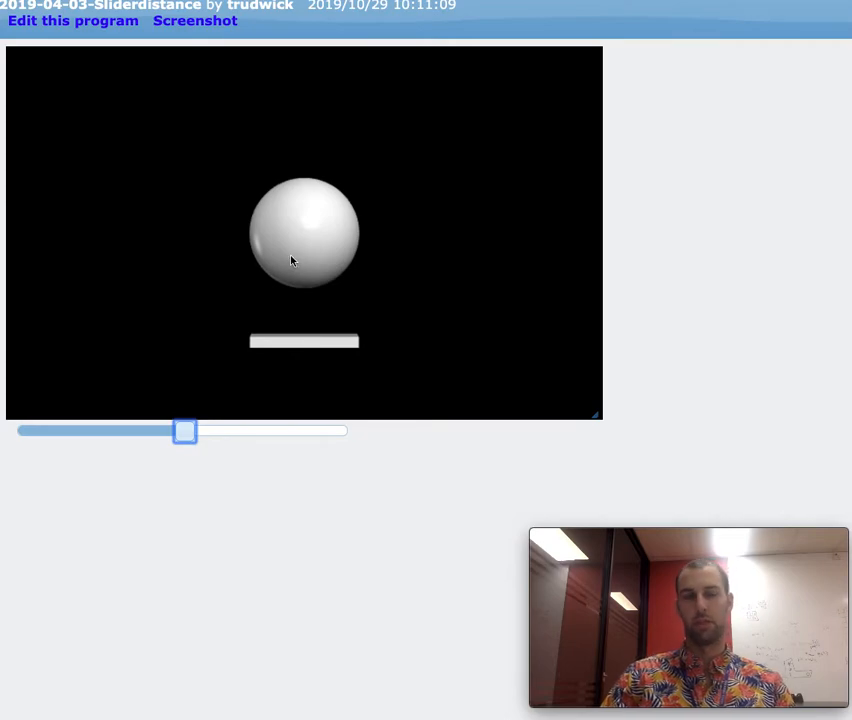
mouse_move(220, 384)
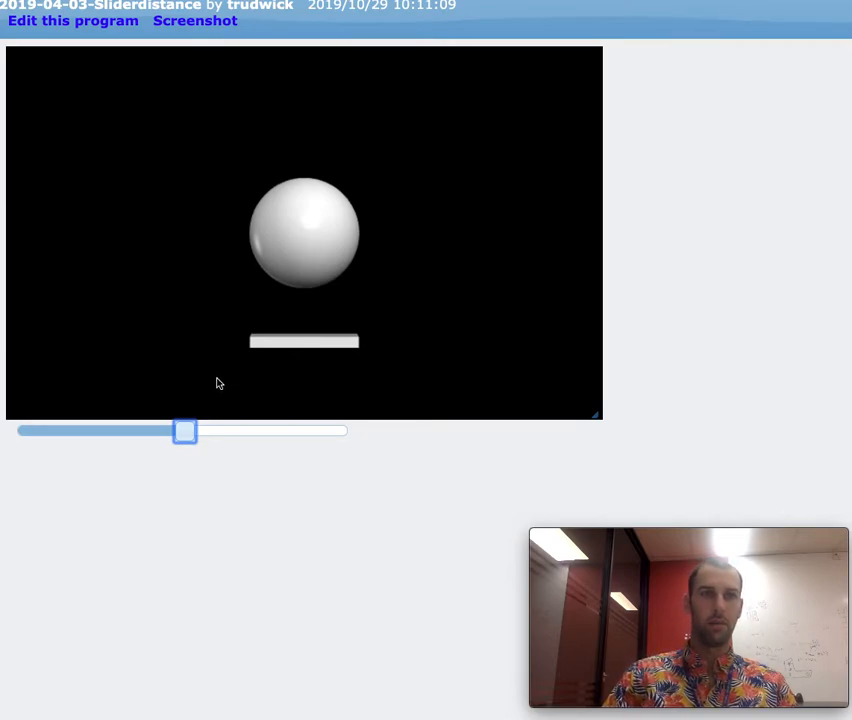